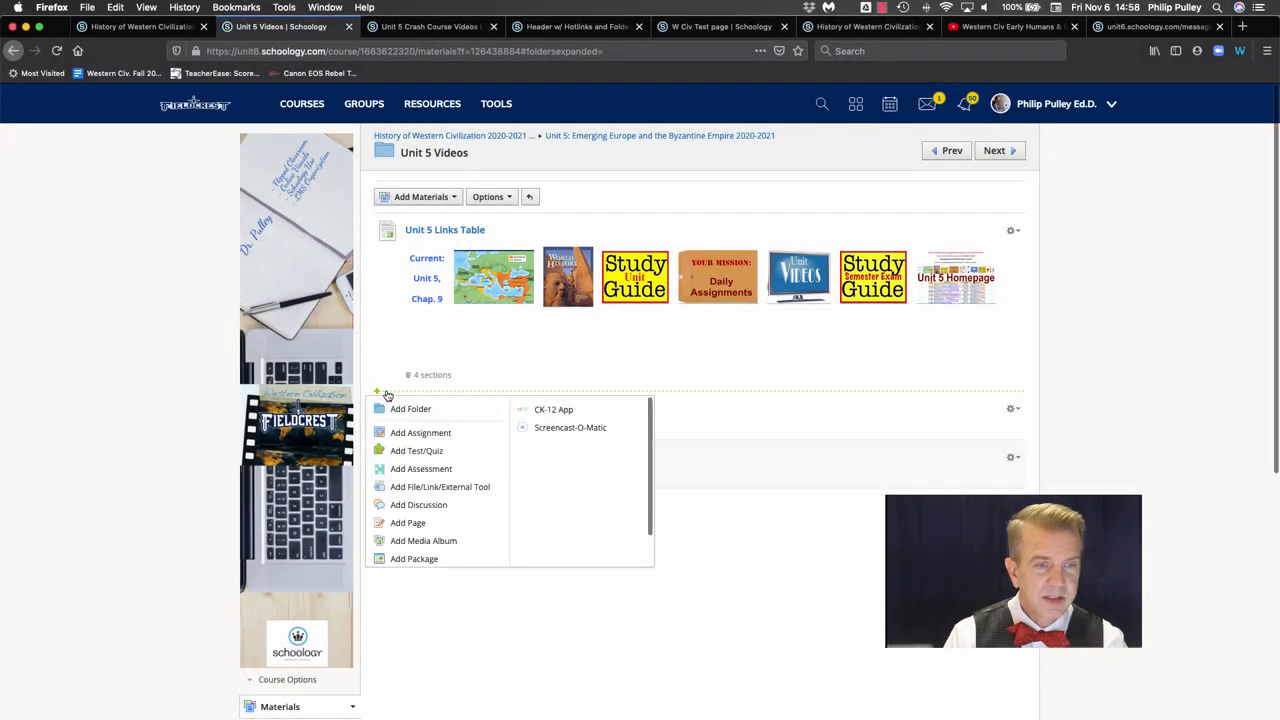
Begin a new Link item in the Unit 5 Videos folder, using the suggested title
left_click(440, 487)
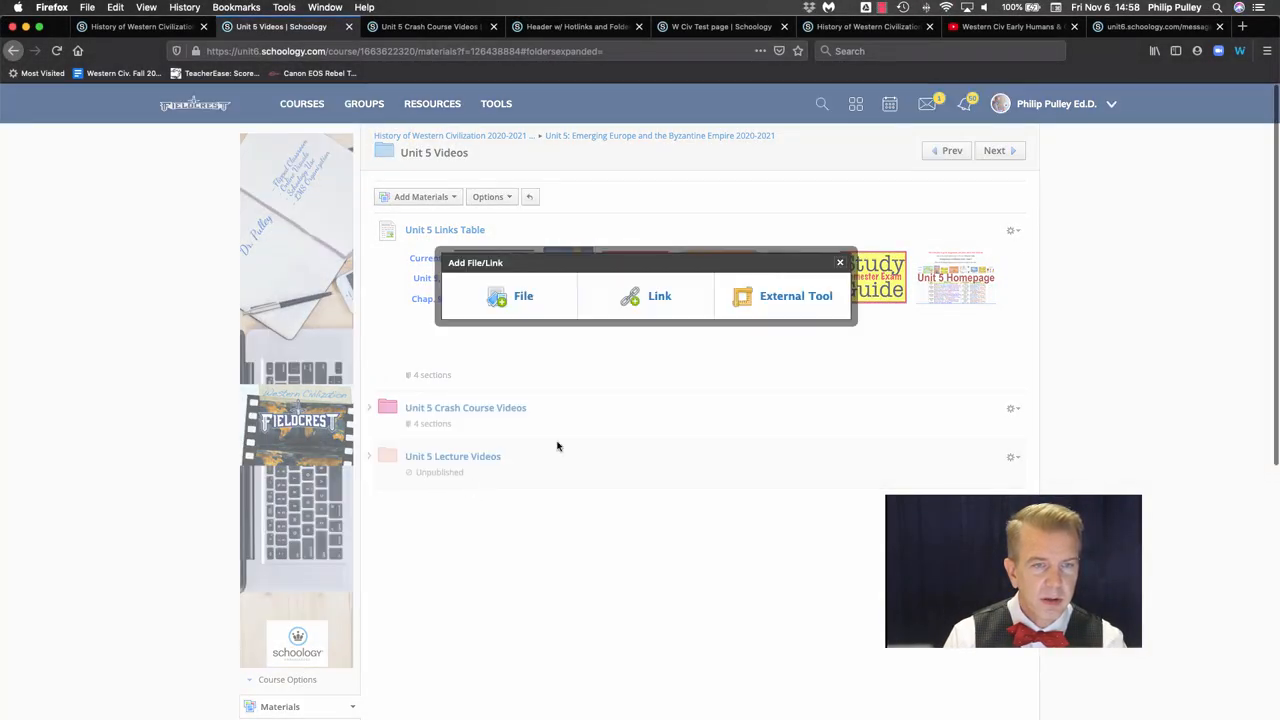
left_click(659, 295)
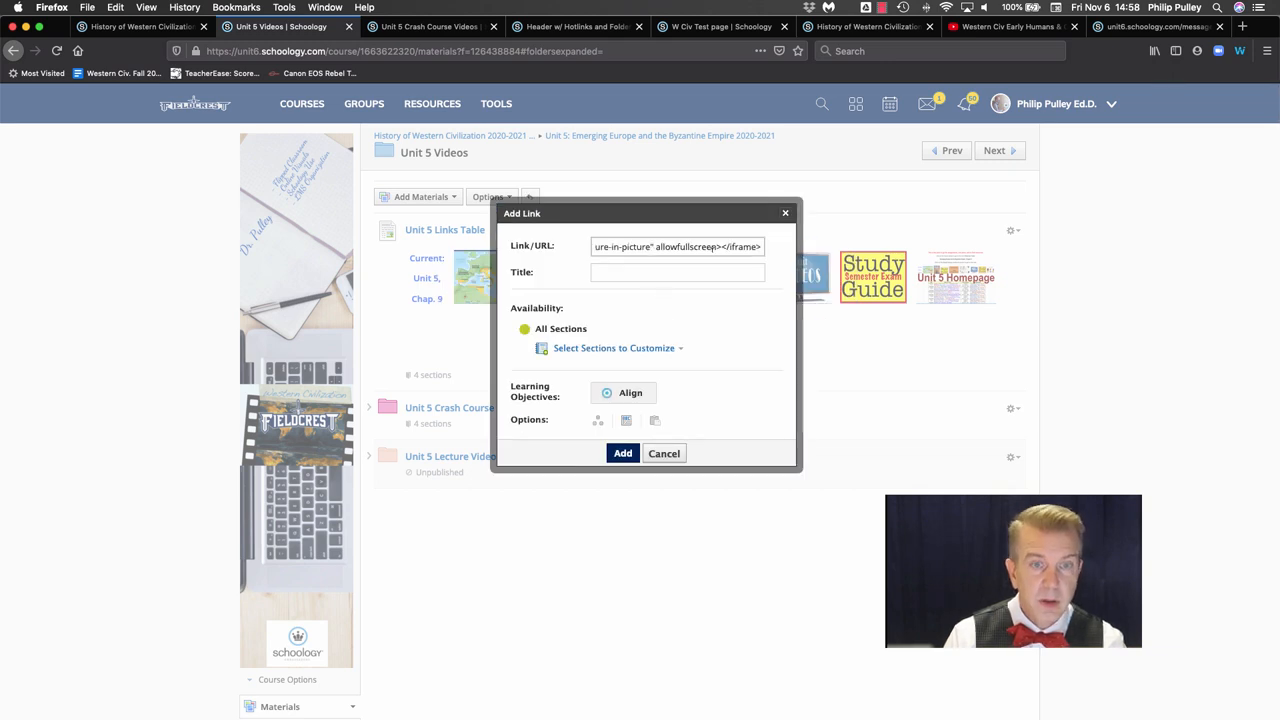
type("n")
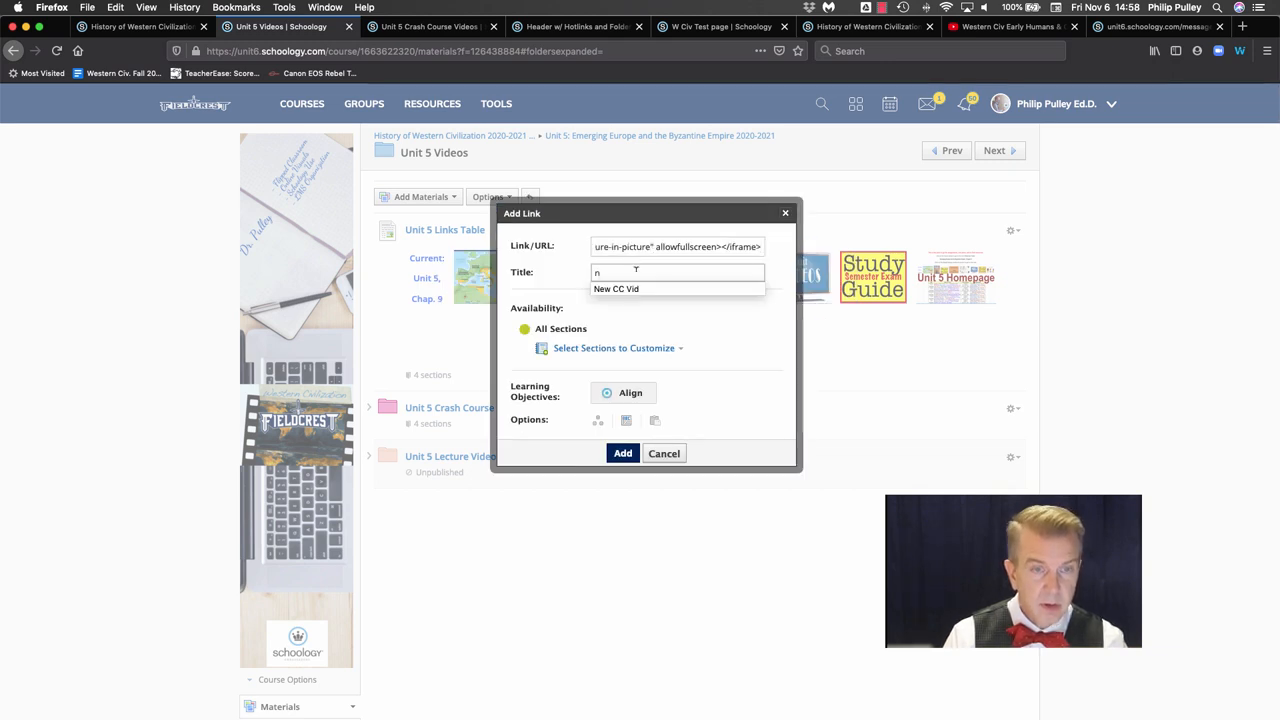
left_click(622, 453)
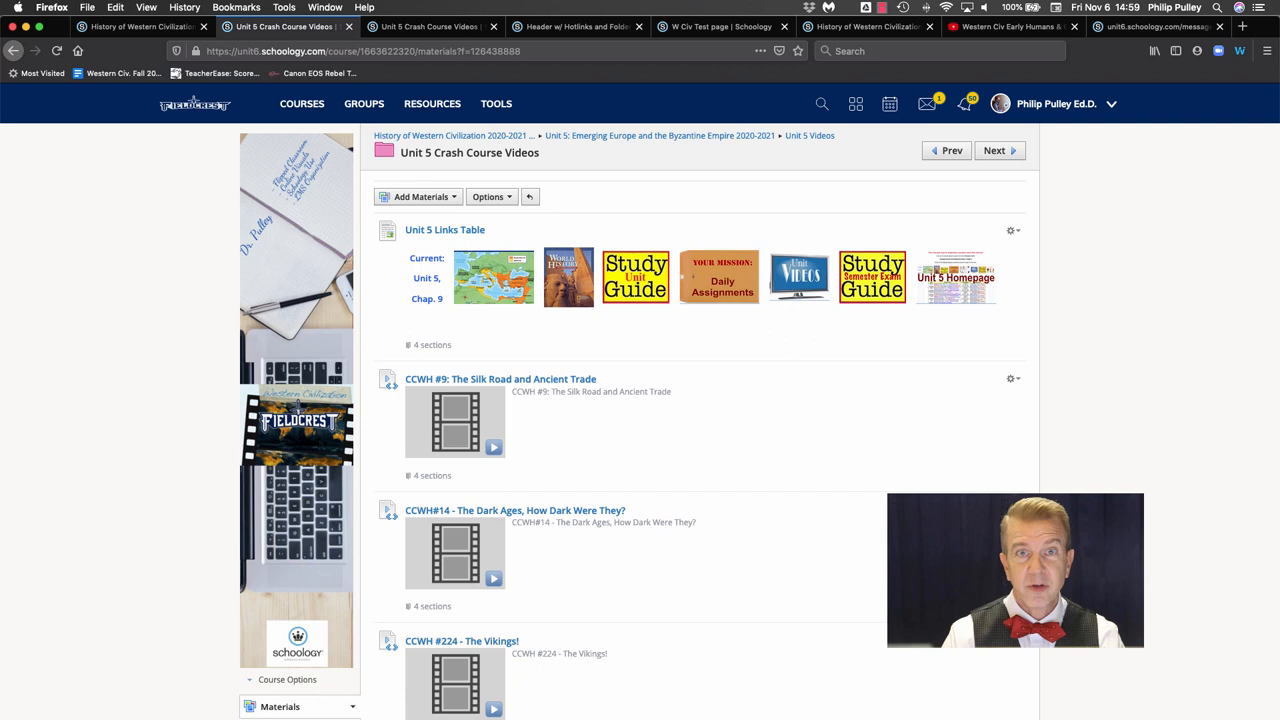
mouse_move(518, 485)
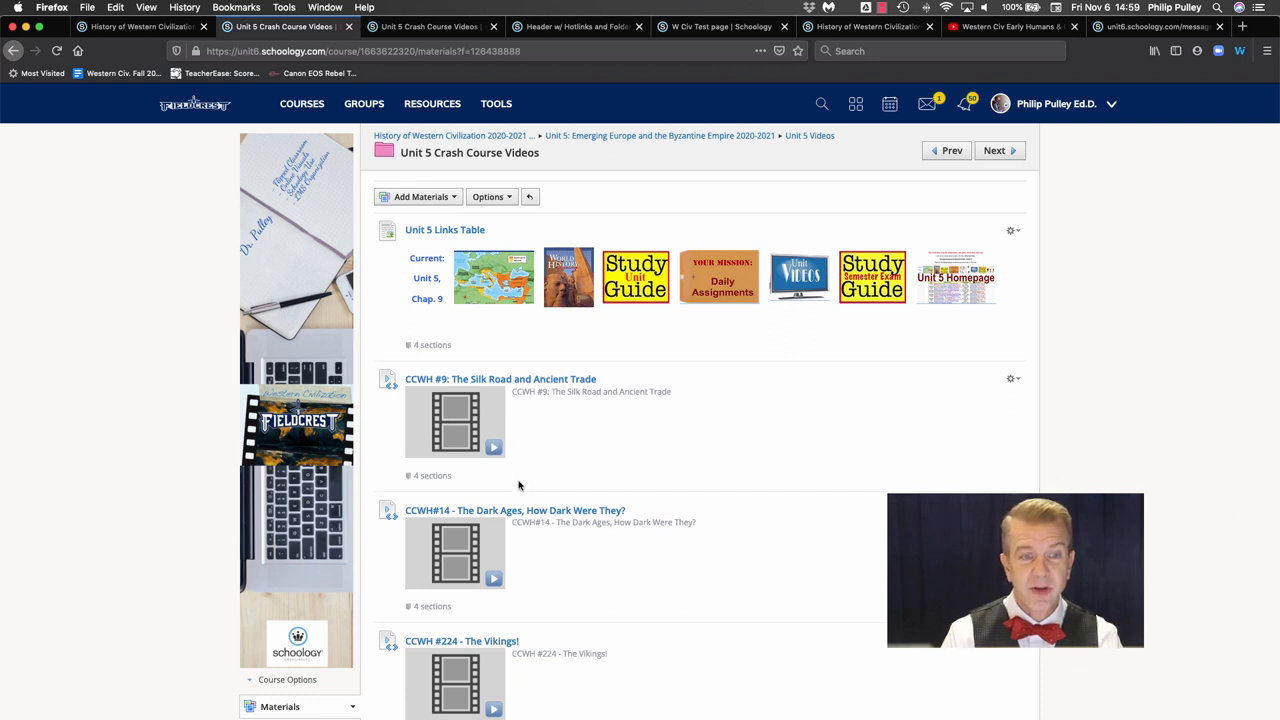
Compare the folder with the embedded-video page, then expand the CCWH #20 Russia video inline
scroll("down", 3)
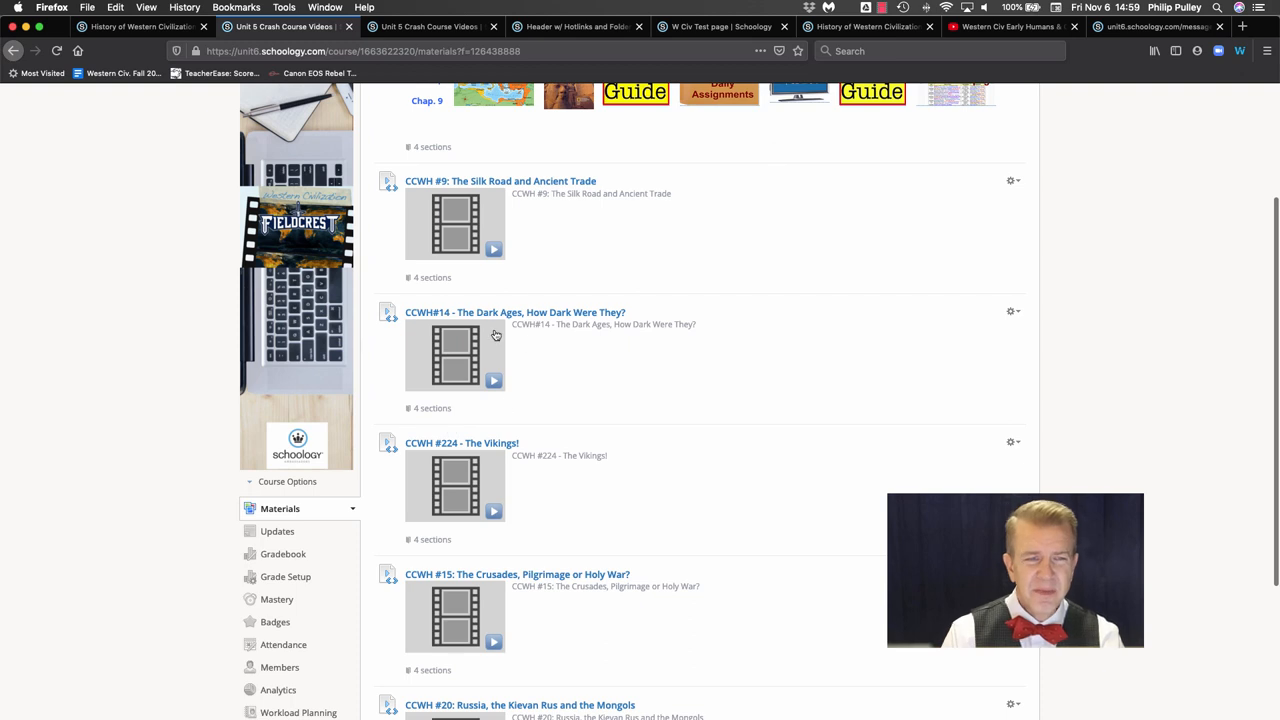
mouse_move(455, 230)
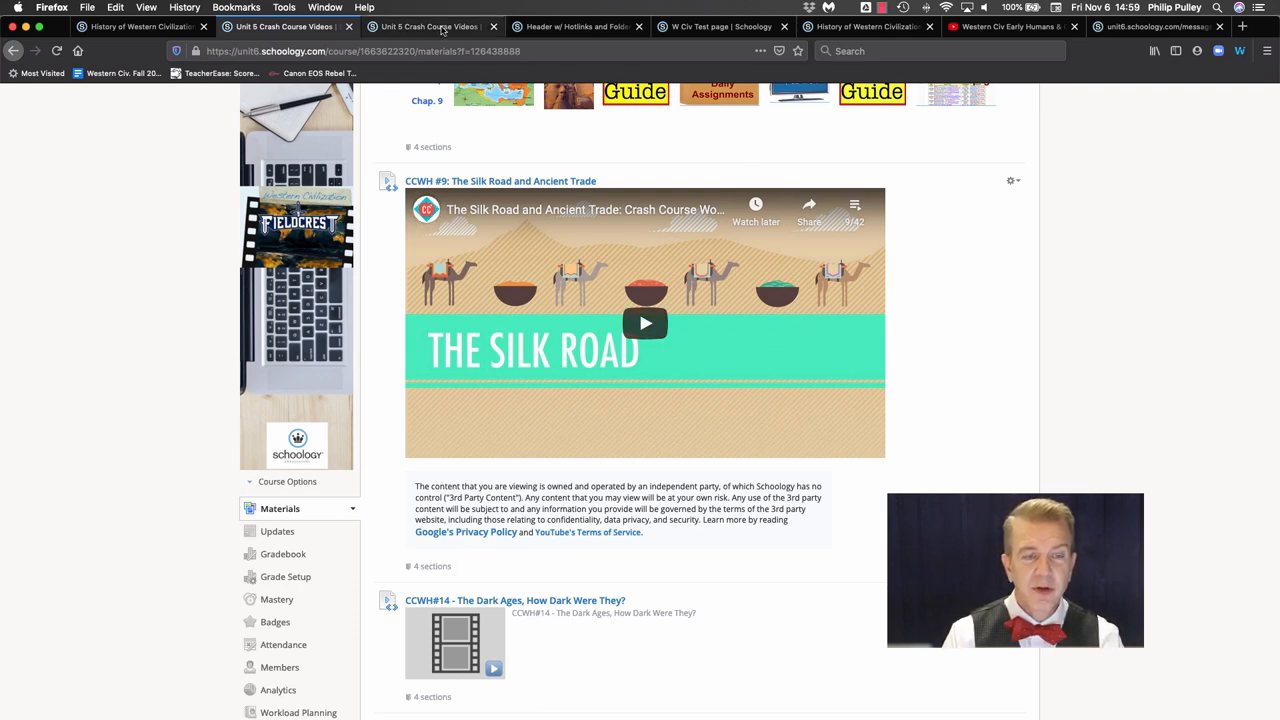
left_click(430, 26)
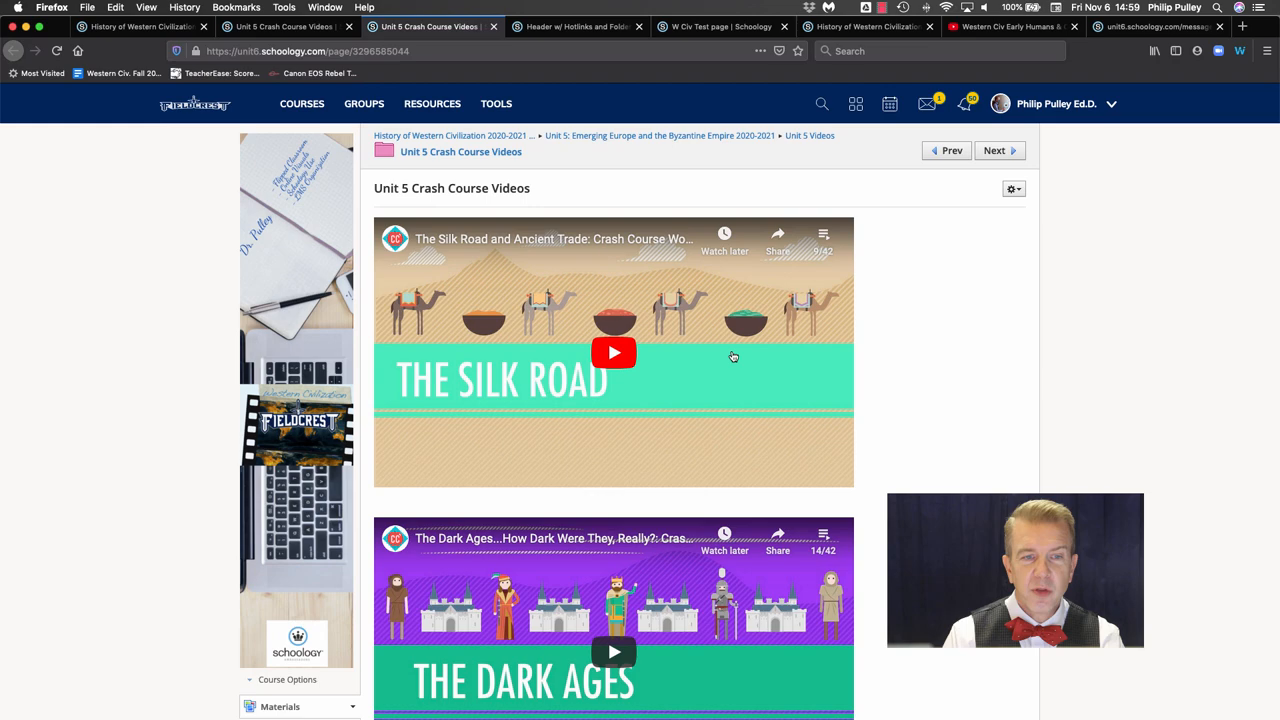
scroll("down", 3)
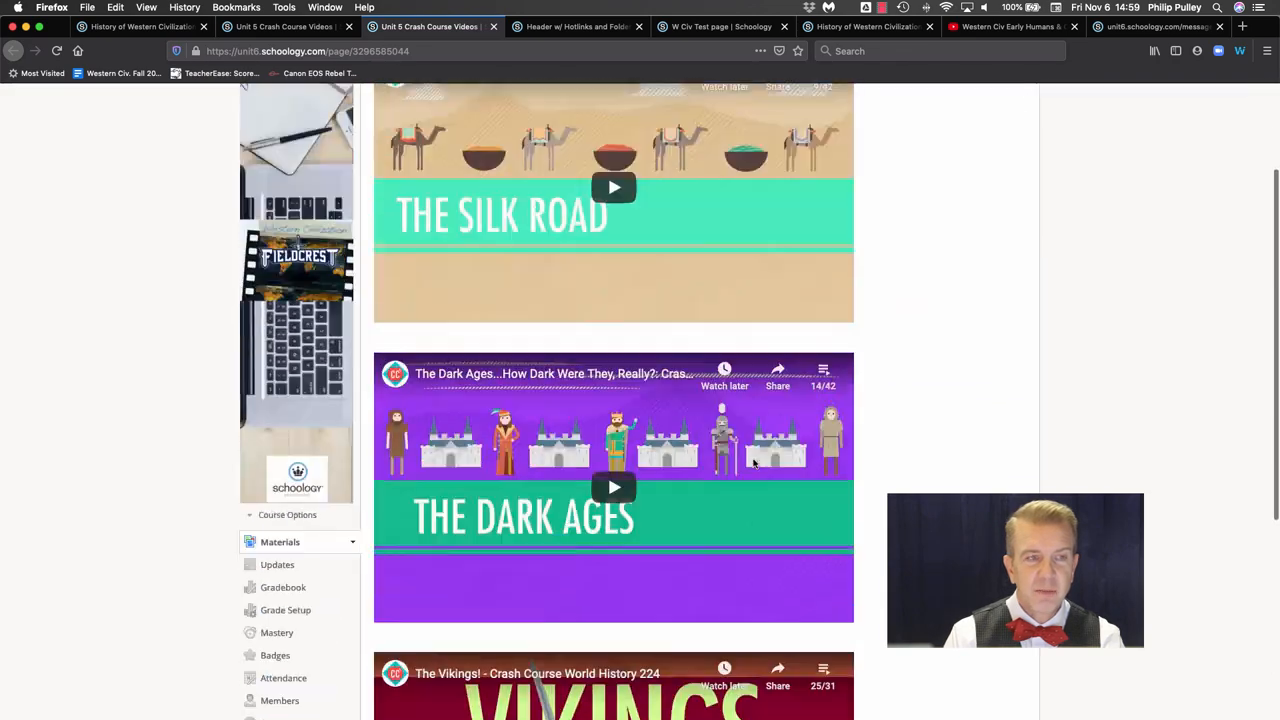
left_click(283, 26)
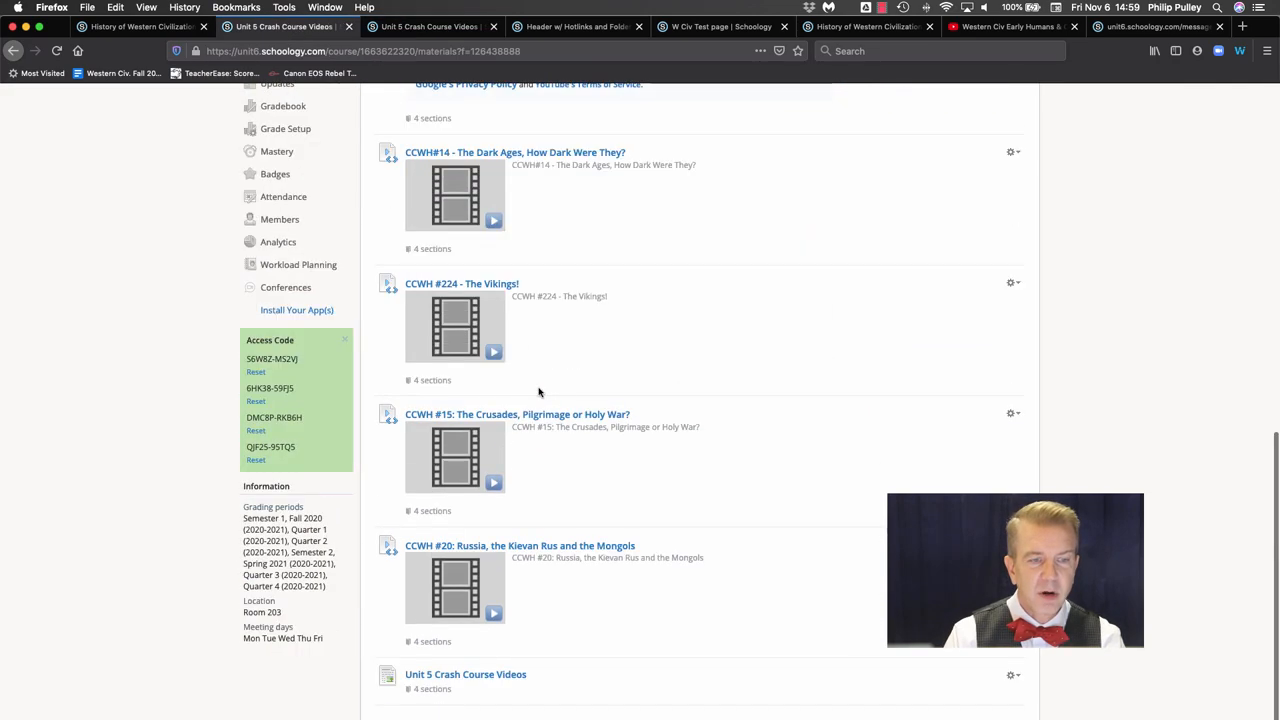
left_click(455, 590)
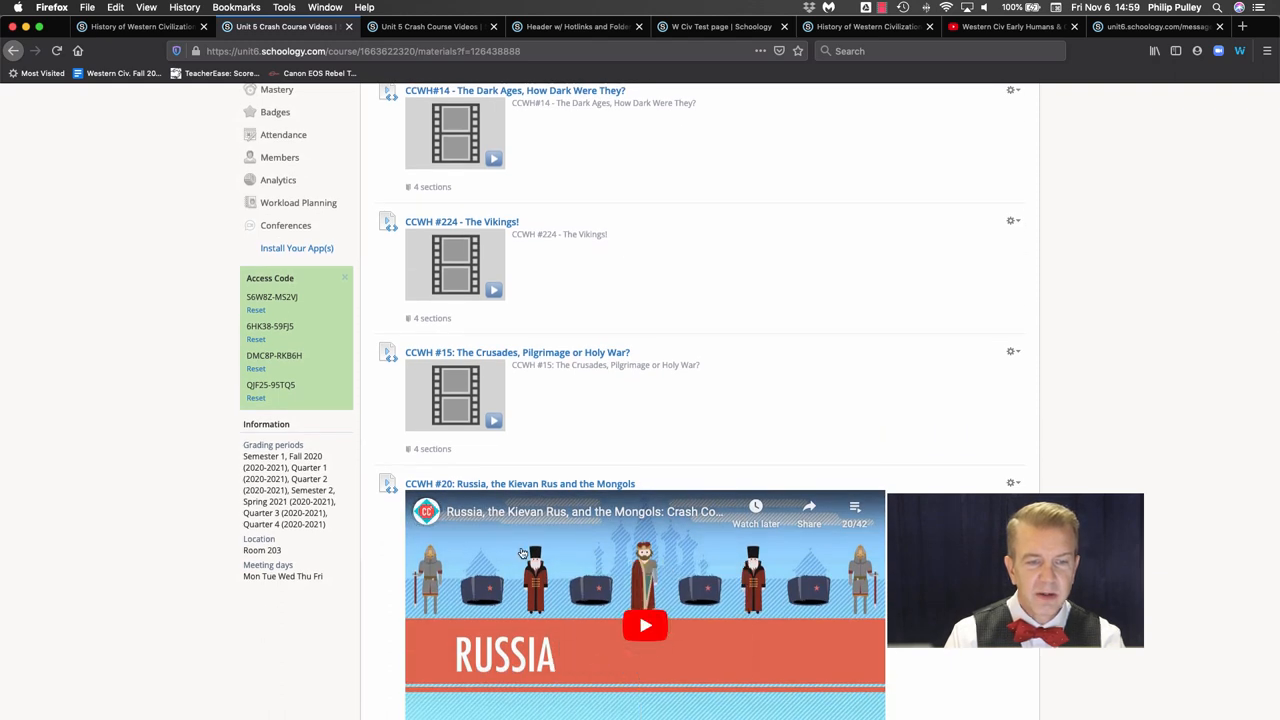
Insert web media as an embed into the Unit 5 Crash Course Videos page
left_click(430, 26)
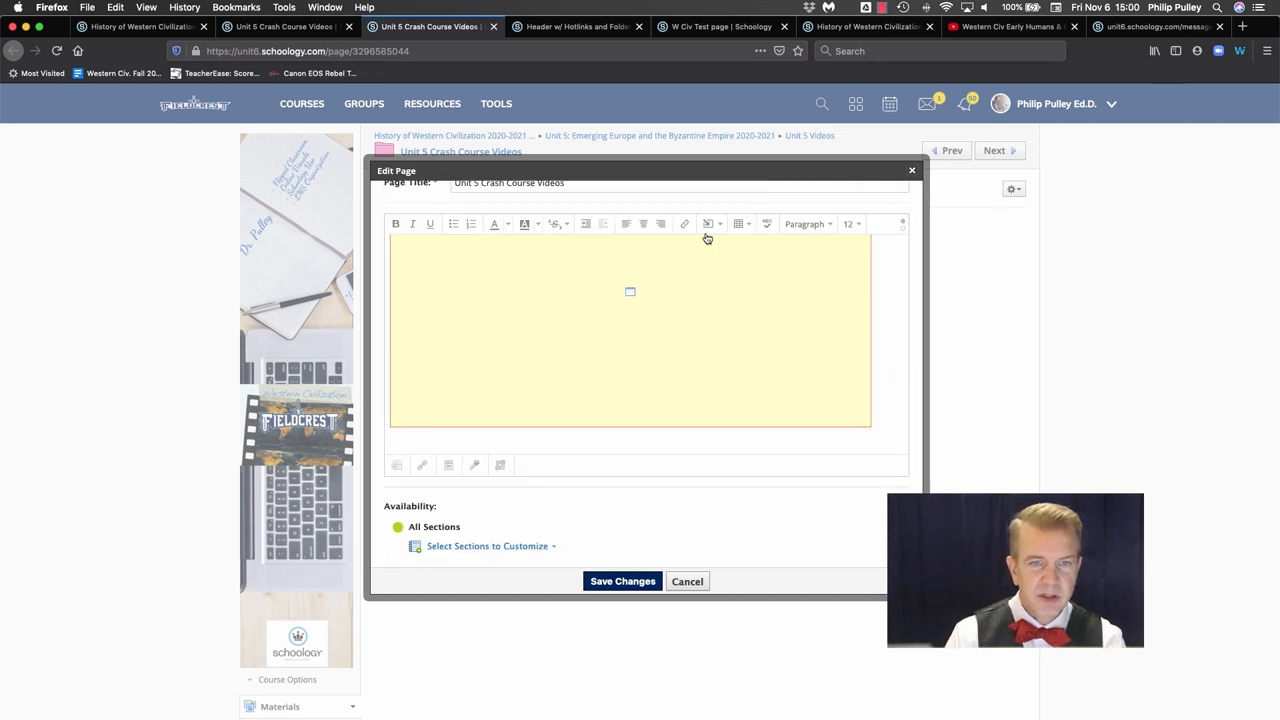
left_click(710, 223)
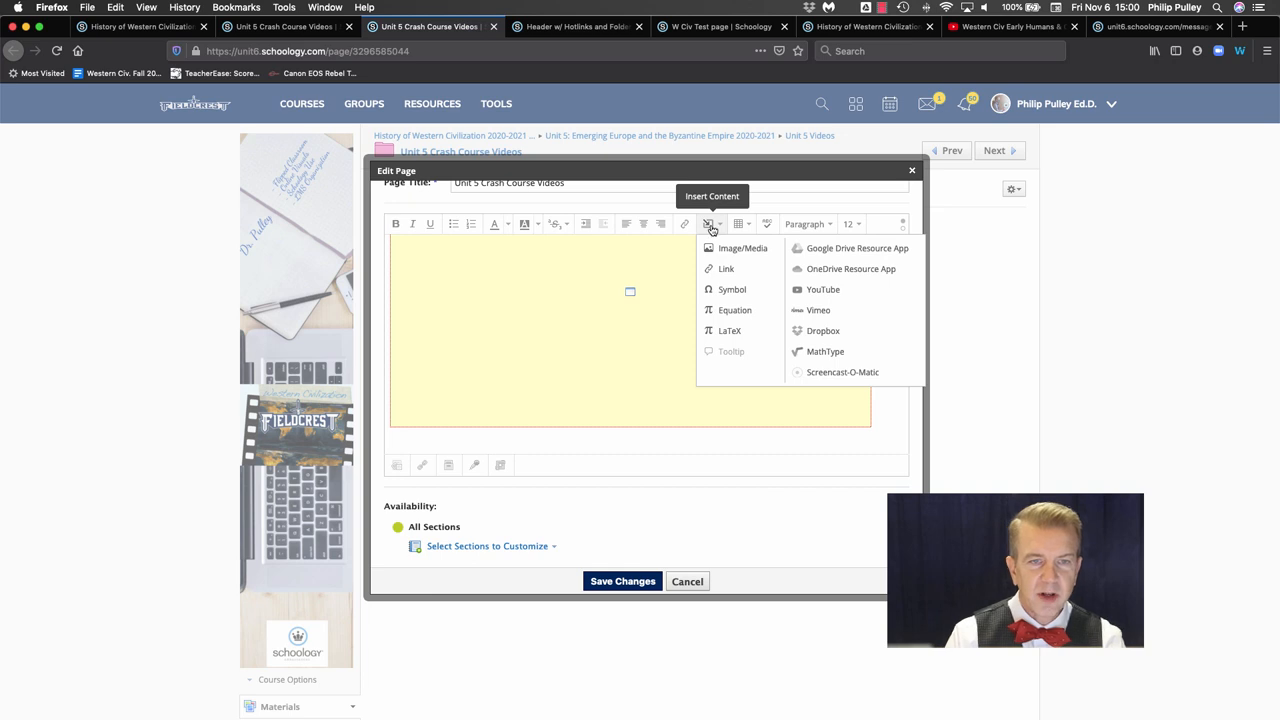
left_click(742, 248)
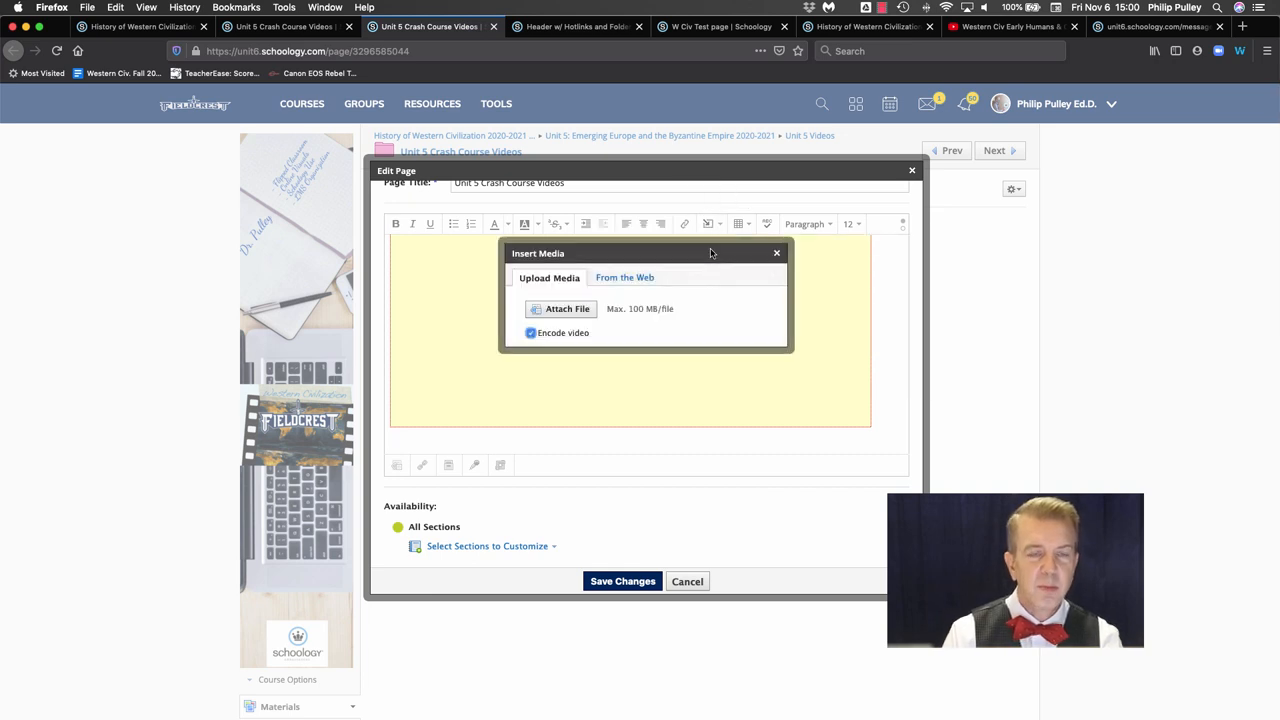
left_click(624, 277)
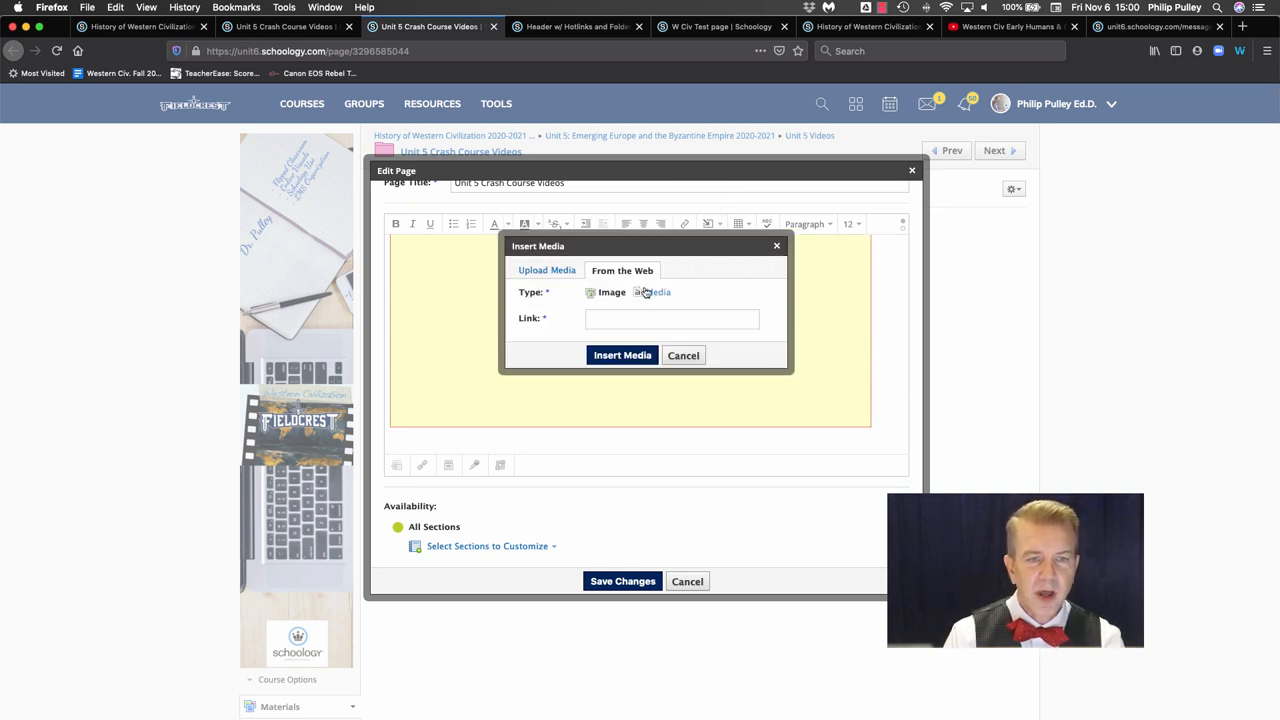
left_click(636, 292)
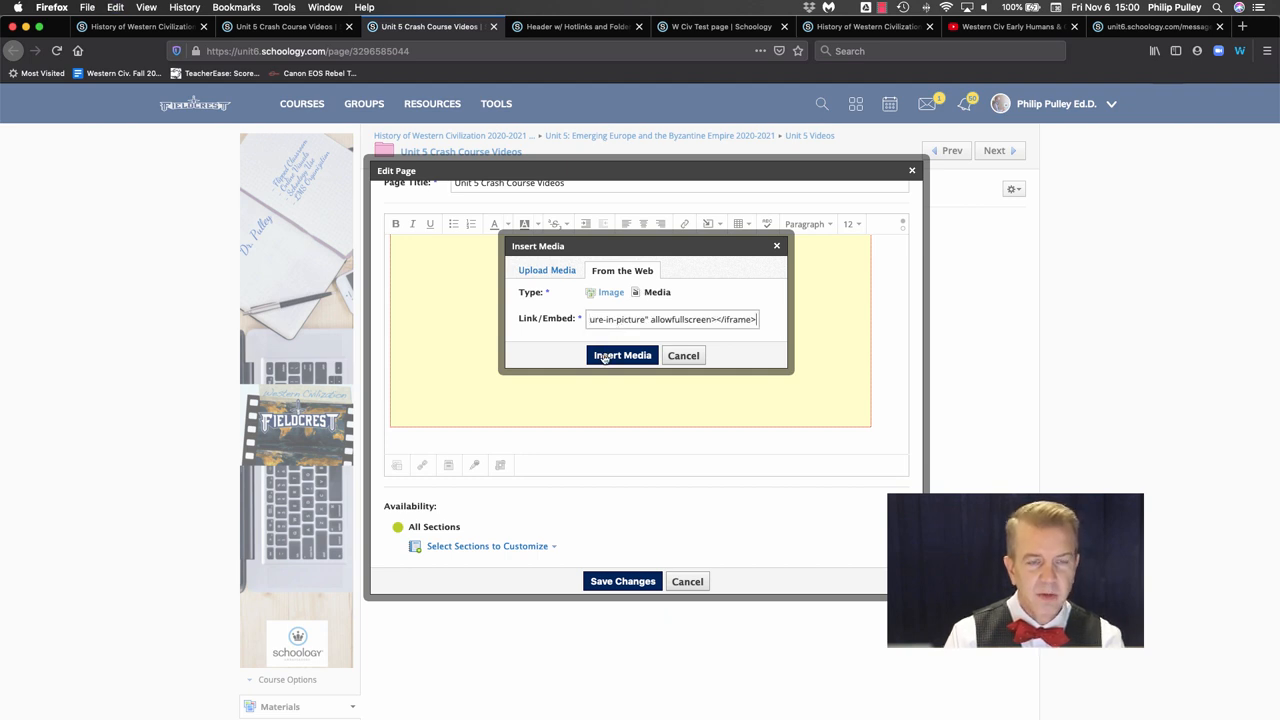
left_click(622, 355)
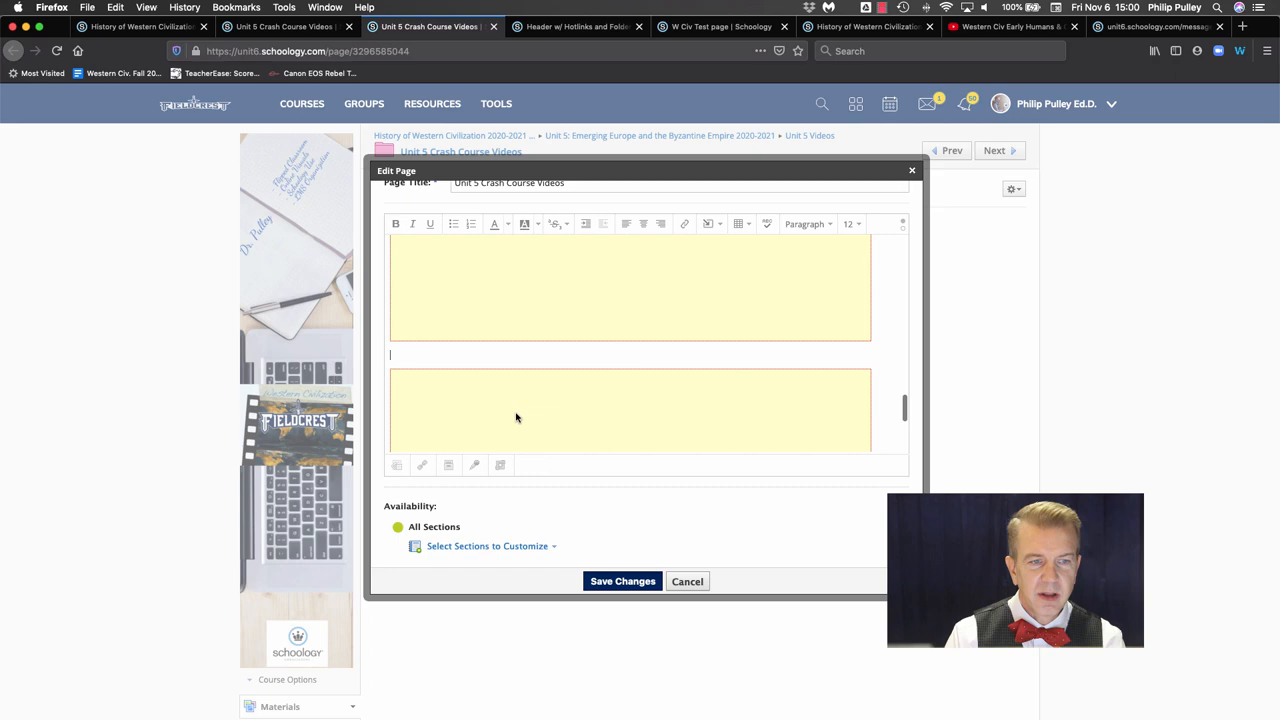
Save the page changes and scroll through the embedded videos, including The Crusades
left_click(622, 581)
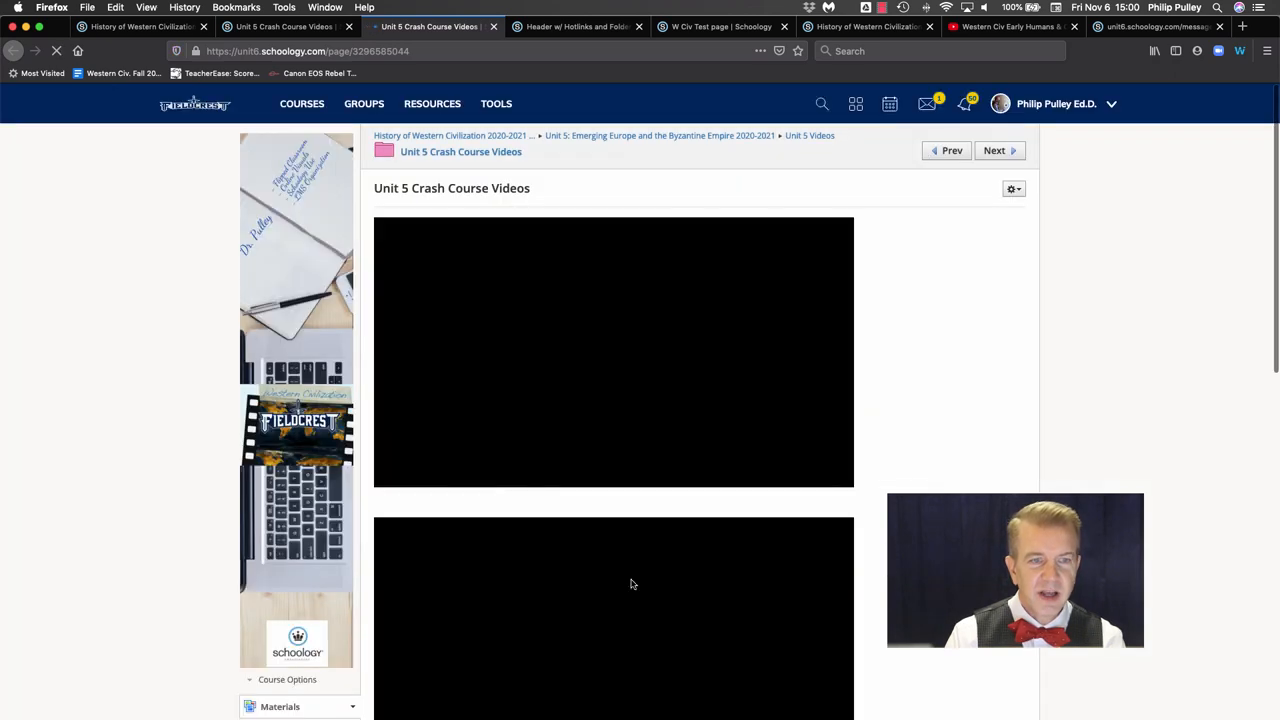
scroll("down", 3)
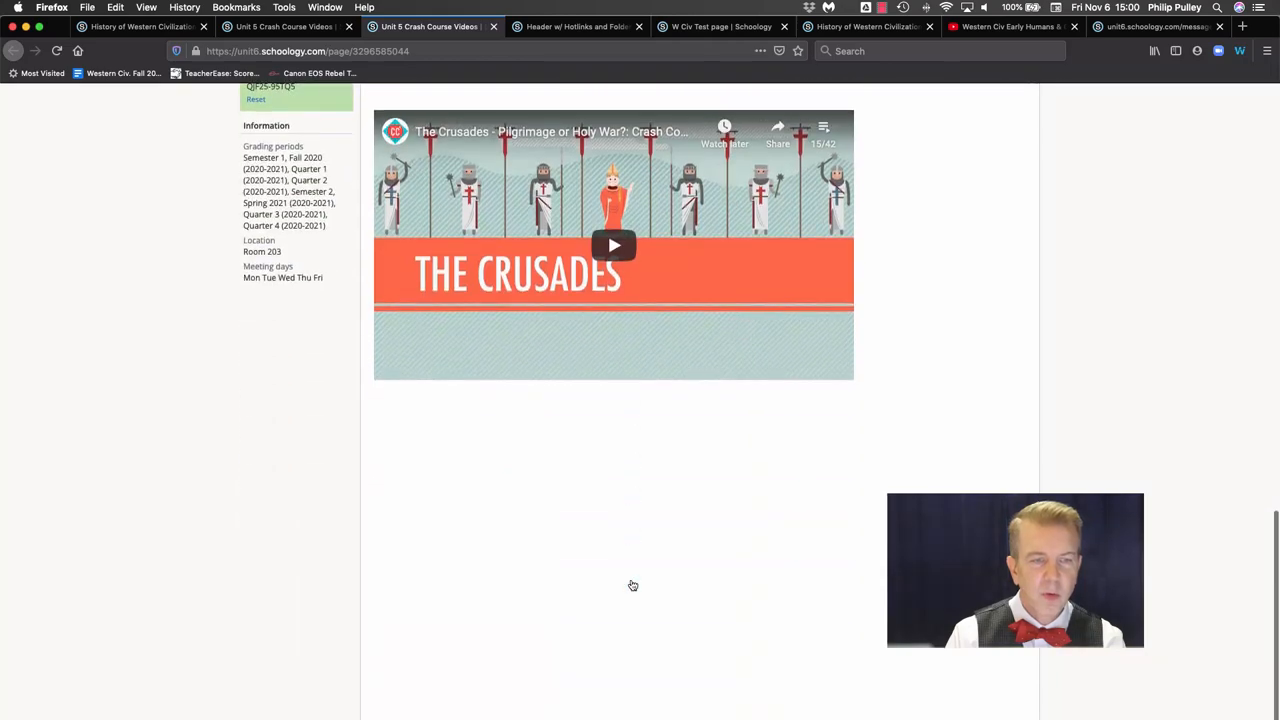
scroll("up", 3)
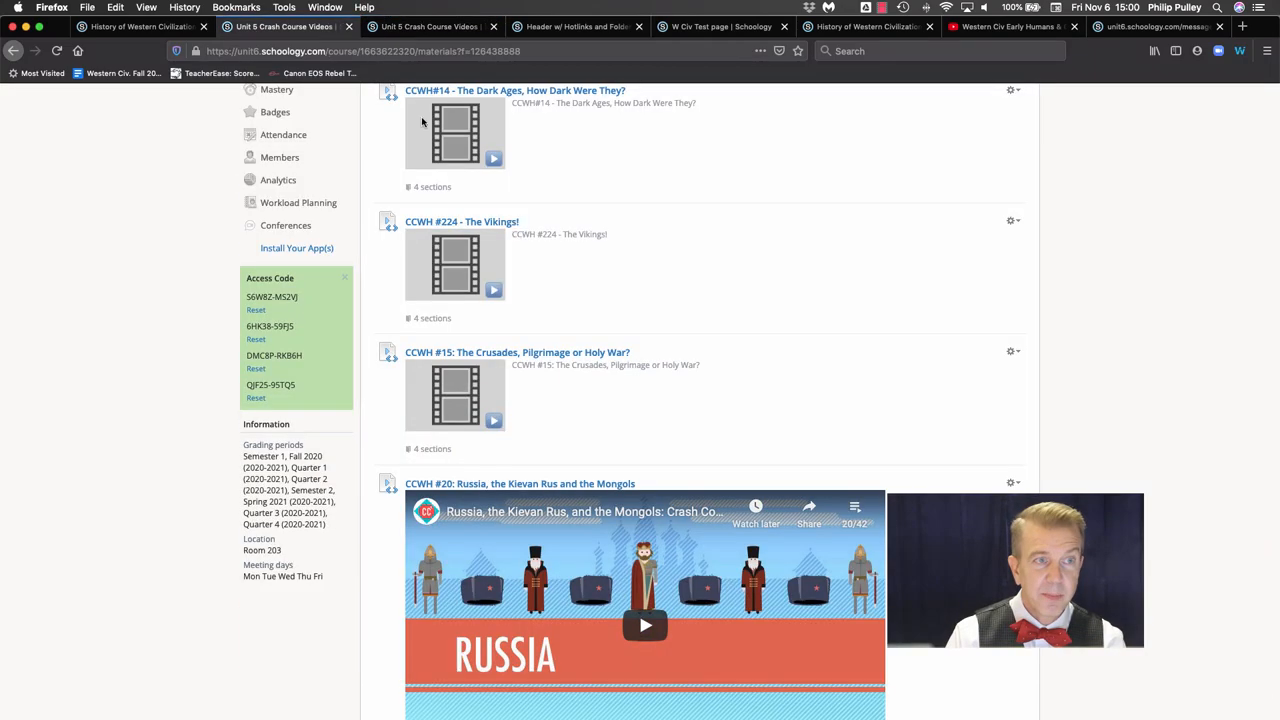
Scroll the folder to confirm the Crash Course Videos page sits below the Unit 5 Links Table
scroll("down", 3)
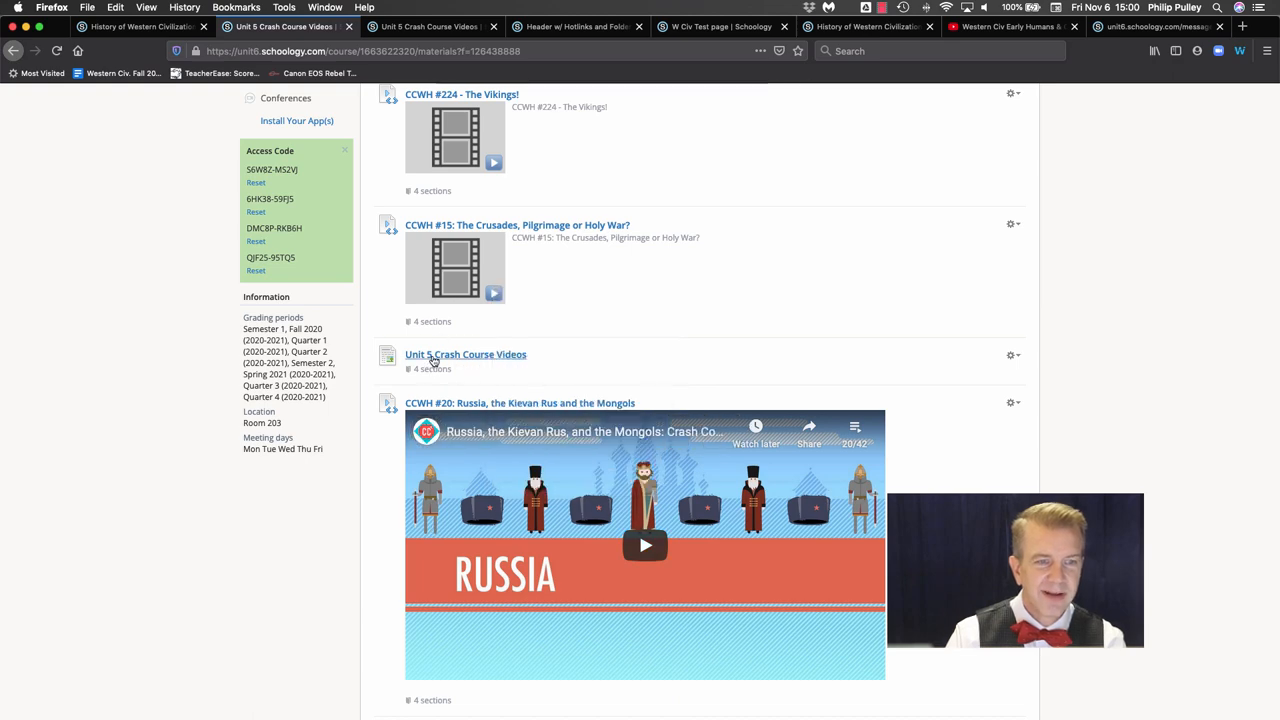
scroll("up", 3)
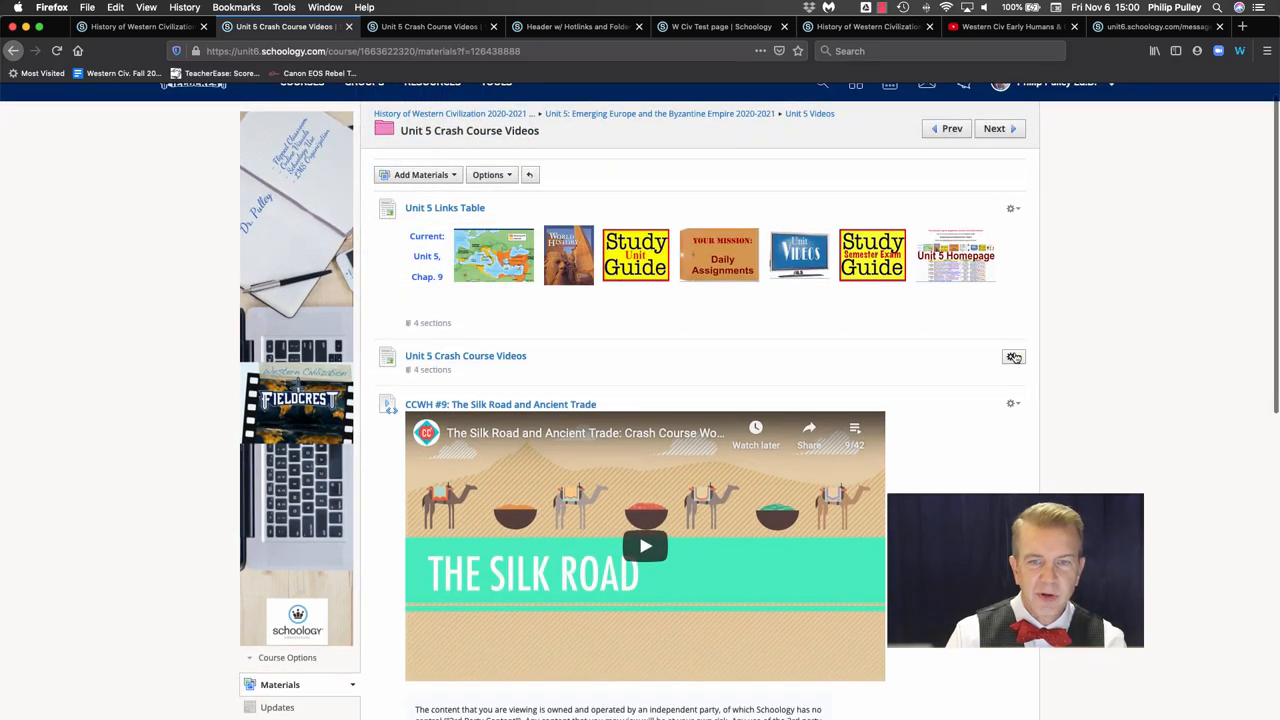
Enable display-in-folder for the videos page, save, and review the inline embeds starting with The Silk Road
left_click(1013, 357)
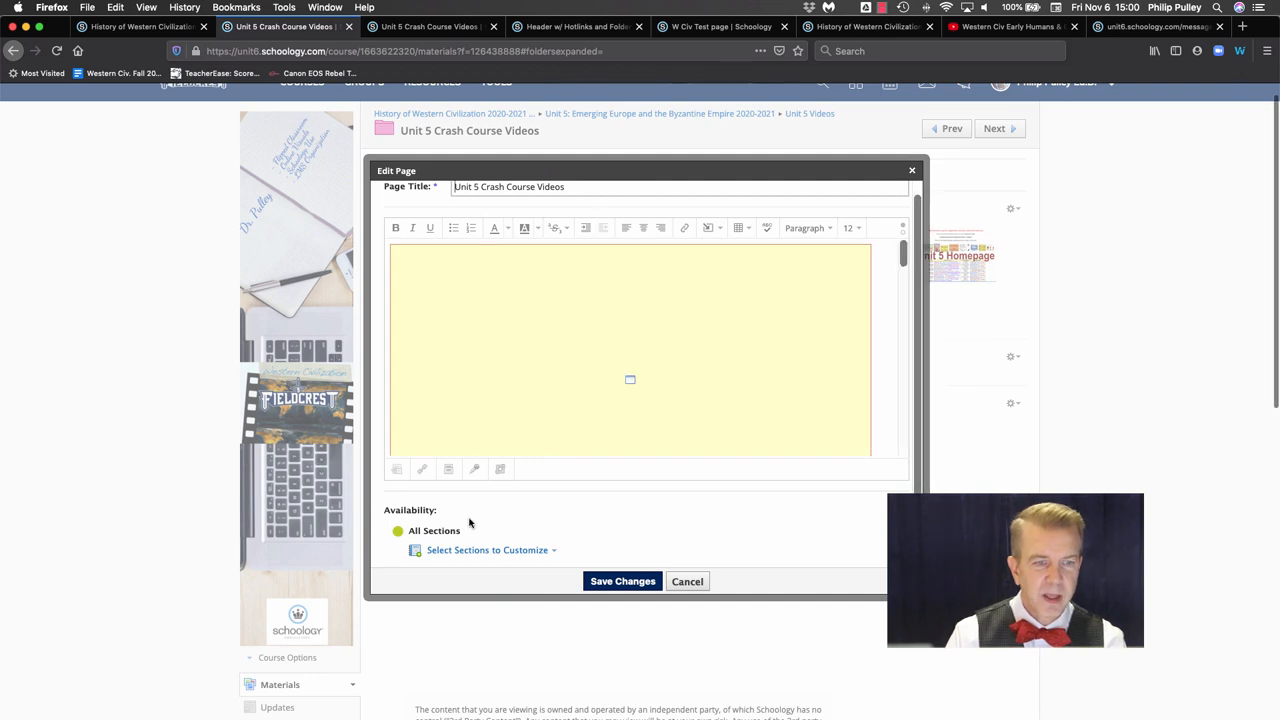
scroll("down", 3)
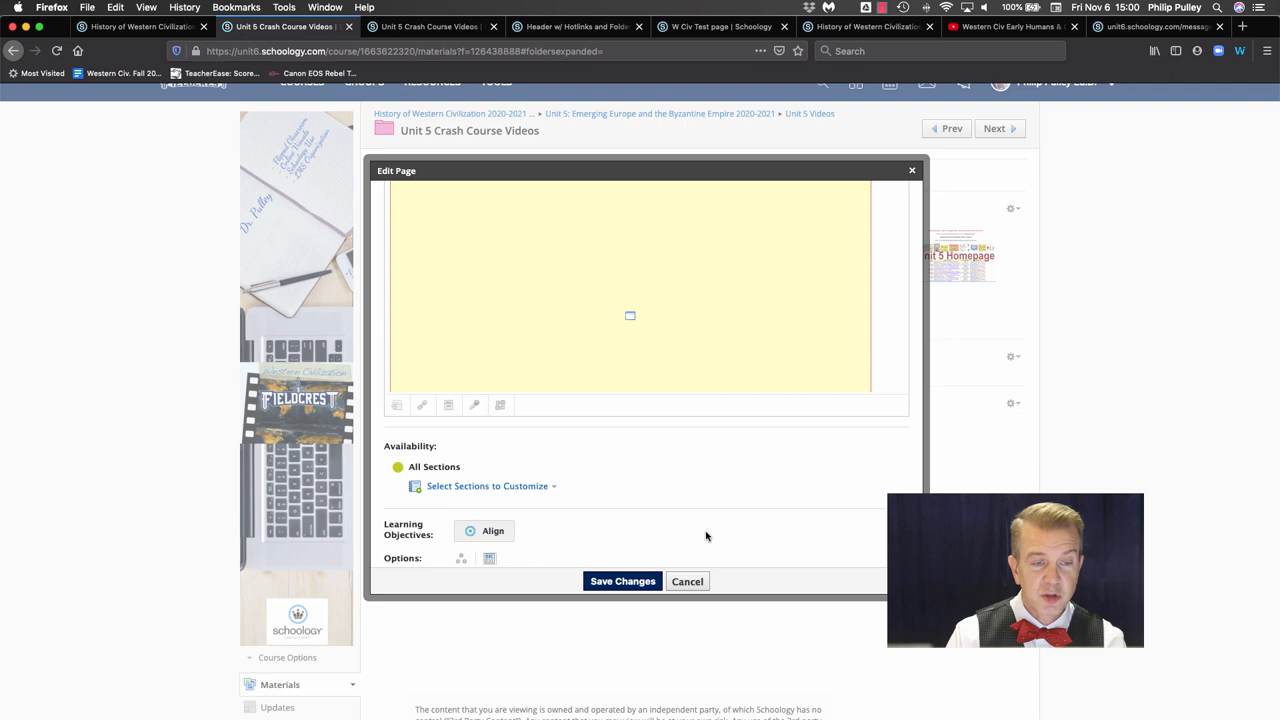
left_click(622, 581)
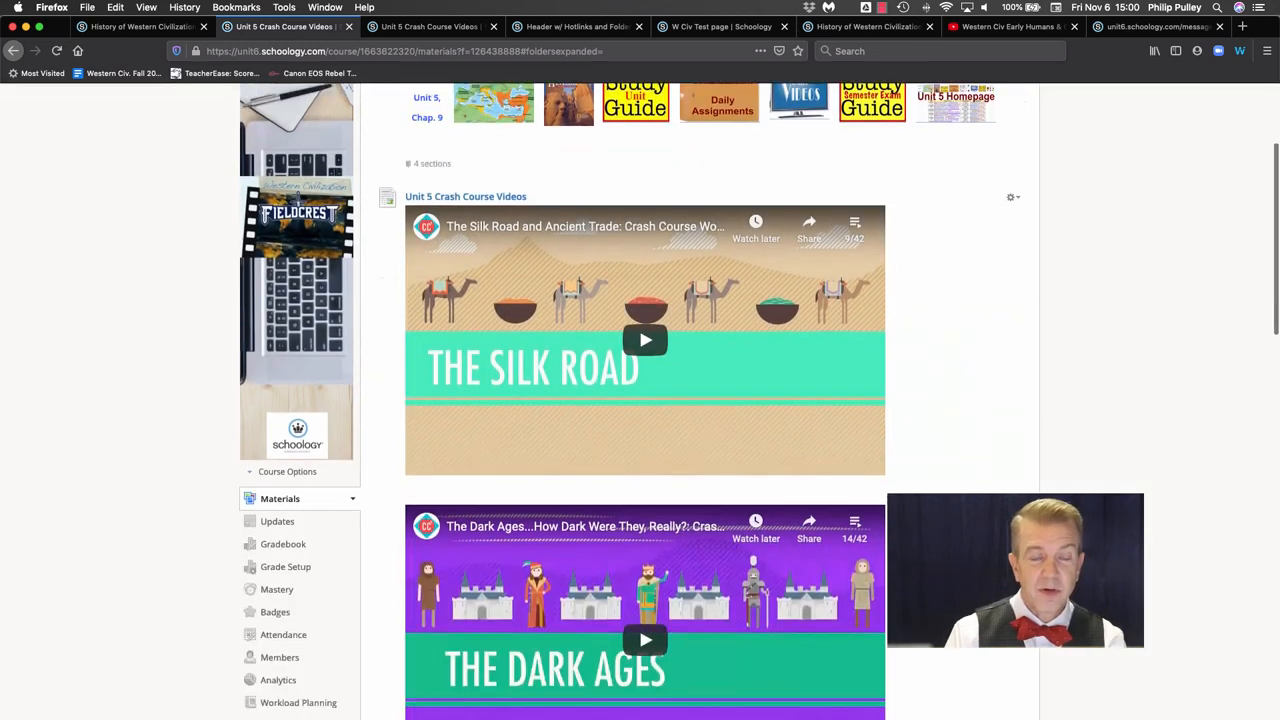
scroll("down", 3)
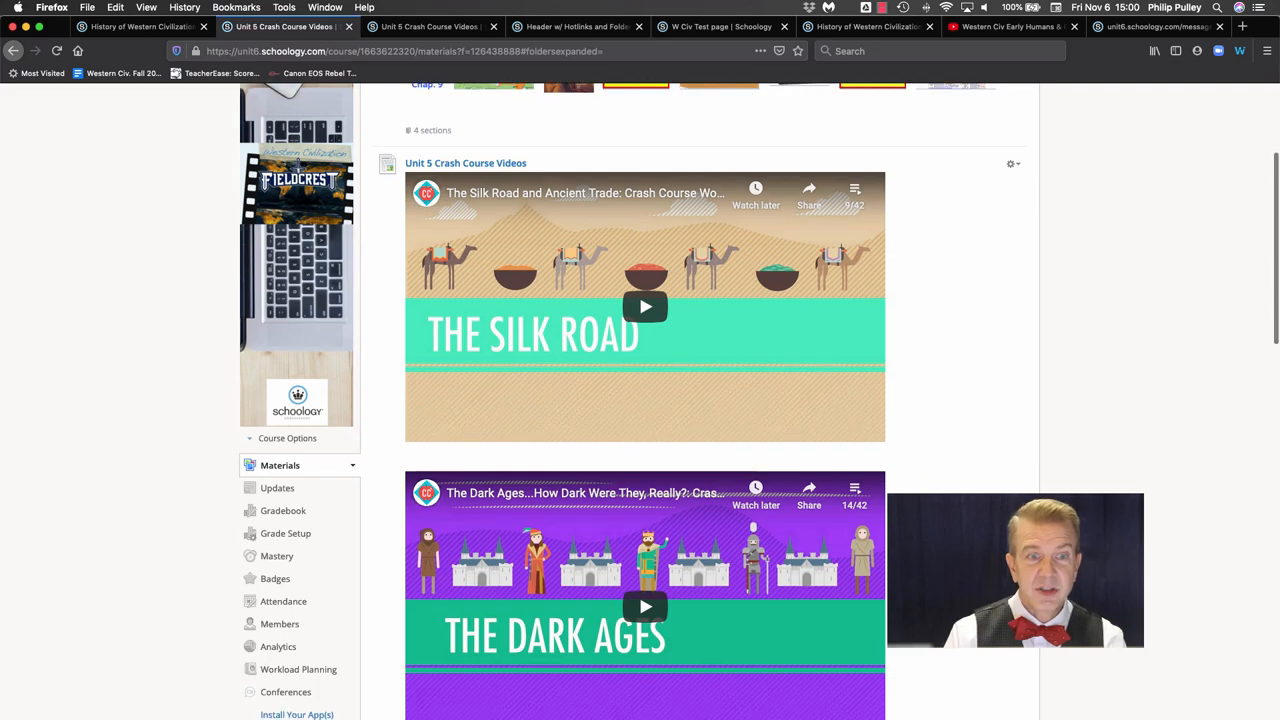
scroll("down", 3)
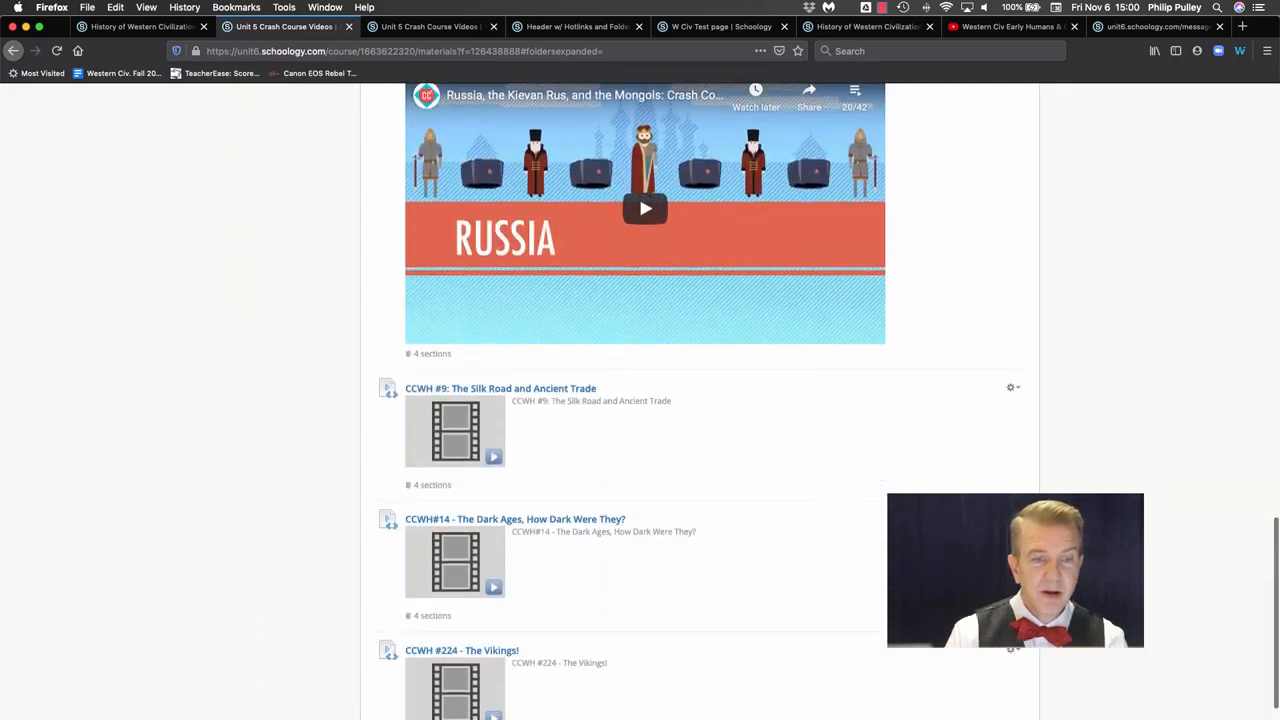
scroll("down", 3)
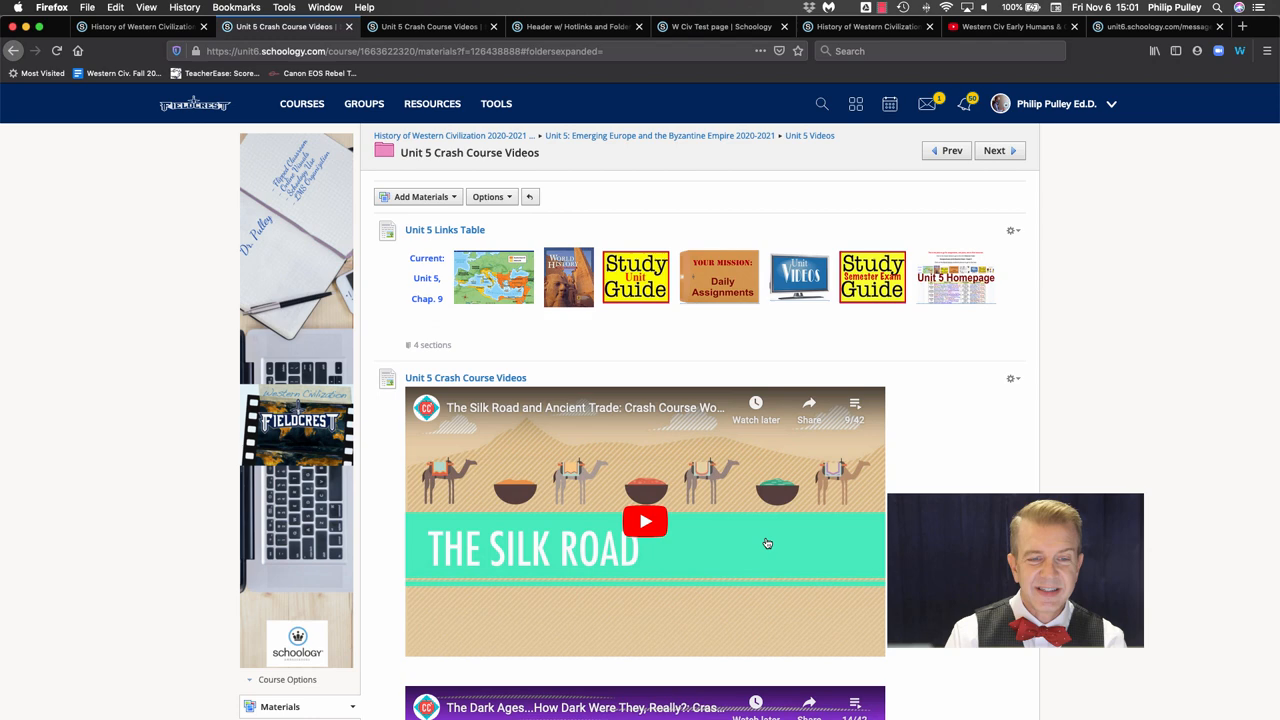
Watch the Early Humans lecture on YouTube, then return to the standalone Unit 5 videos page
left_click(1005, 26)
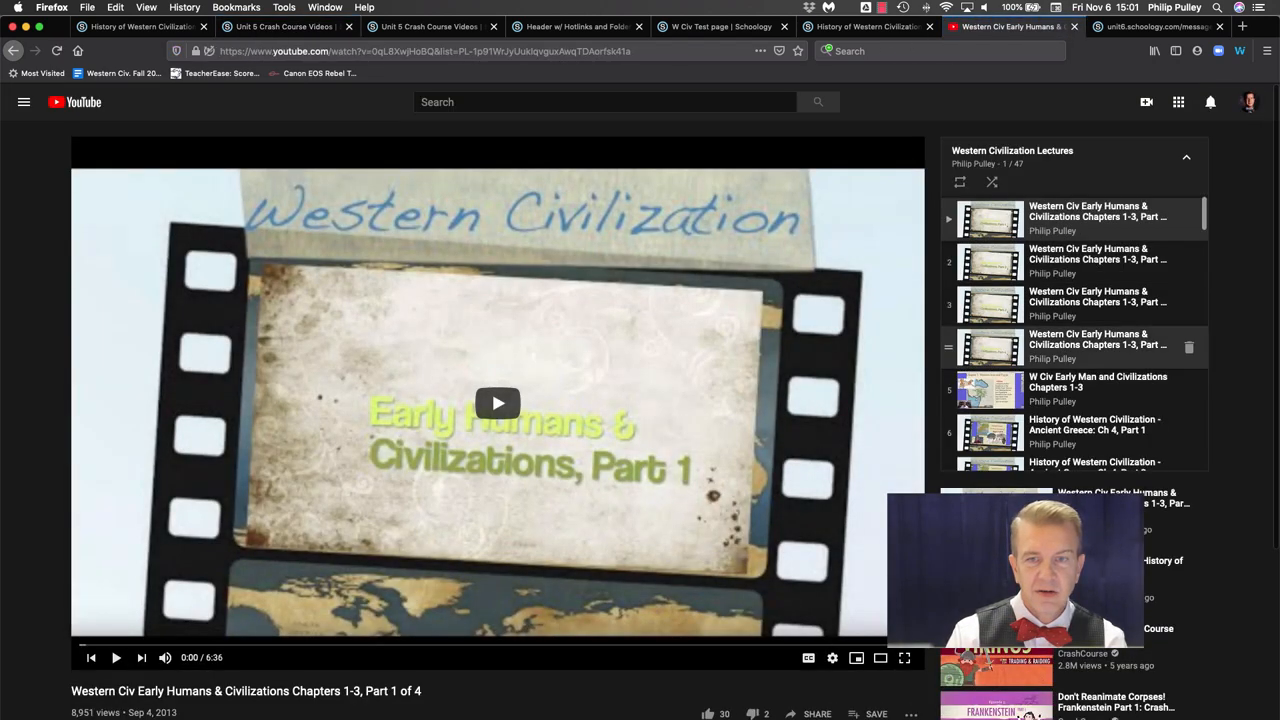
scroll("down", 3)
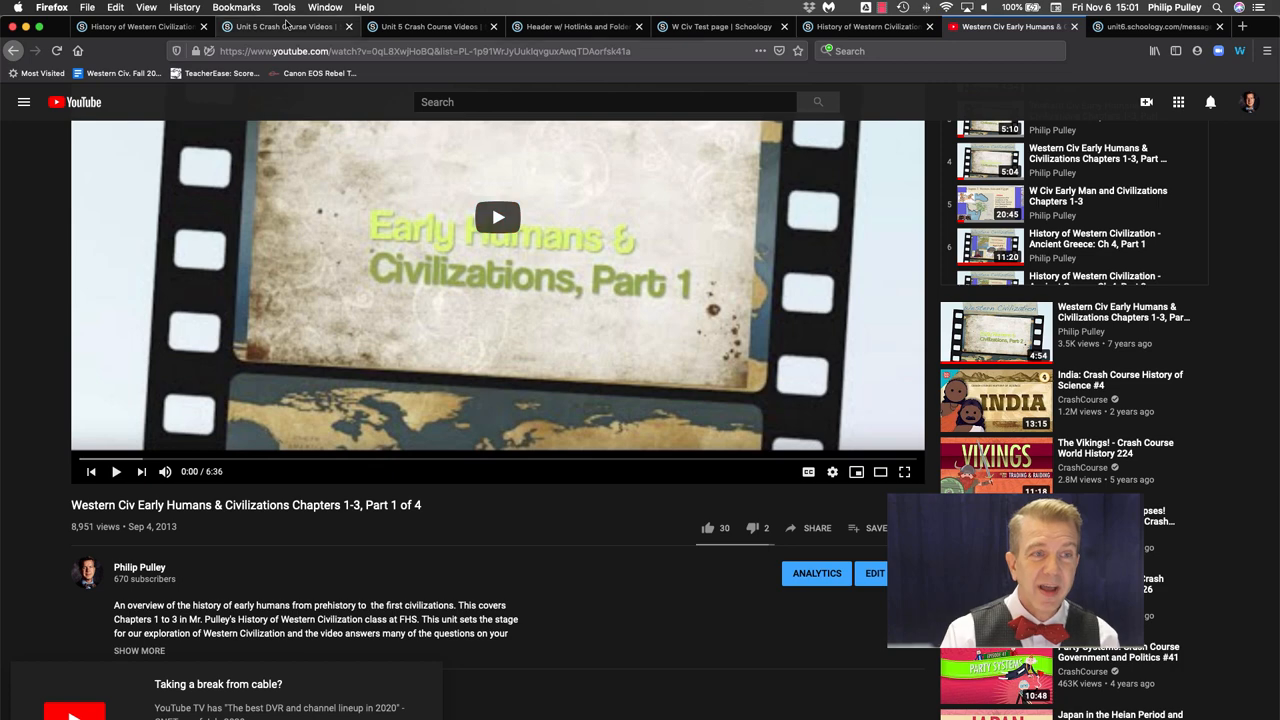
mouse_move(285, 25)
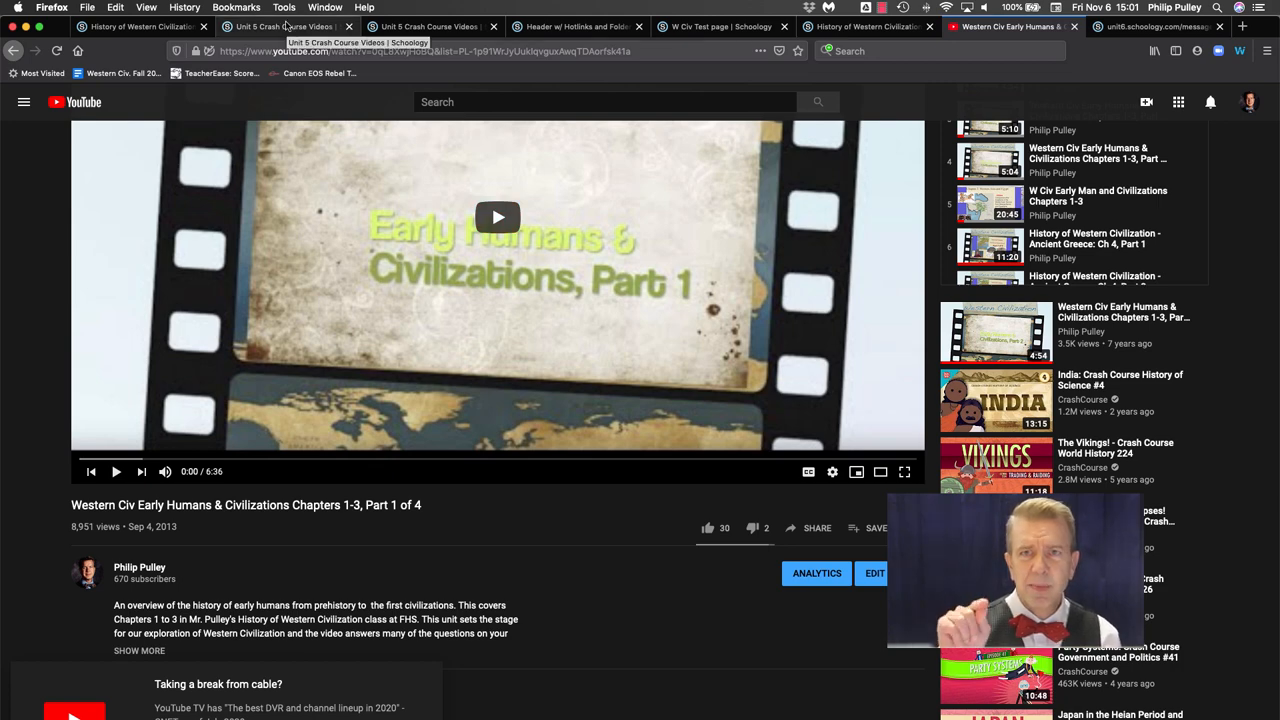
left_click(428, 26)
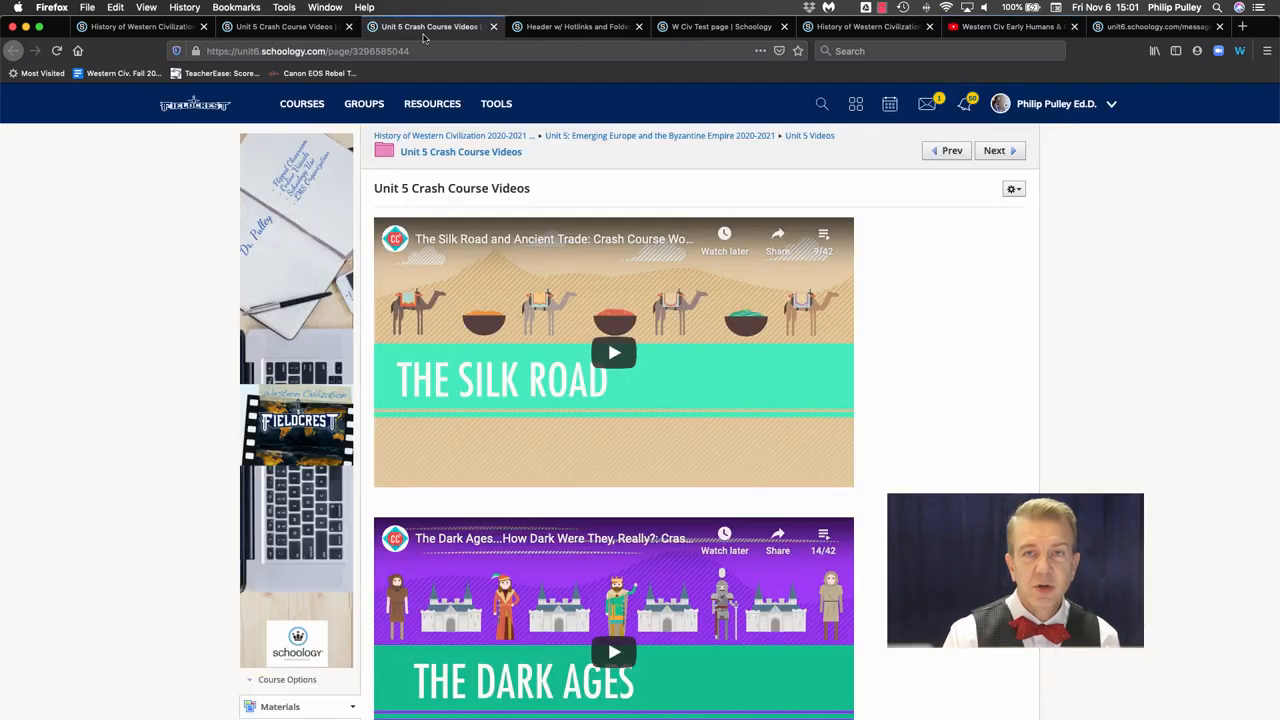
mouse_move(697, 407)
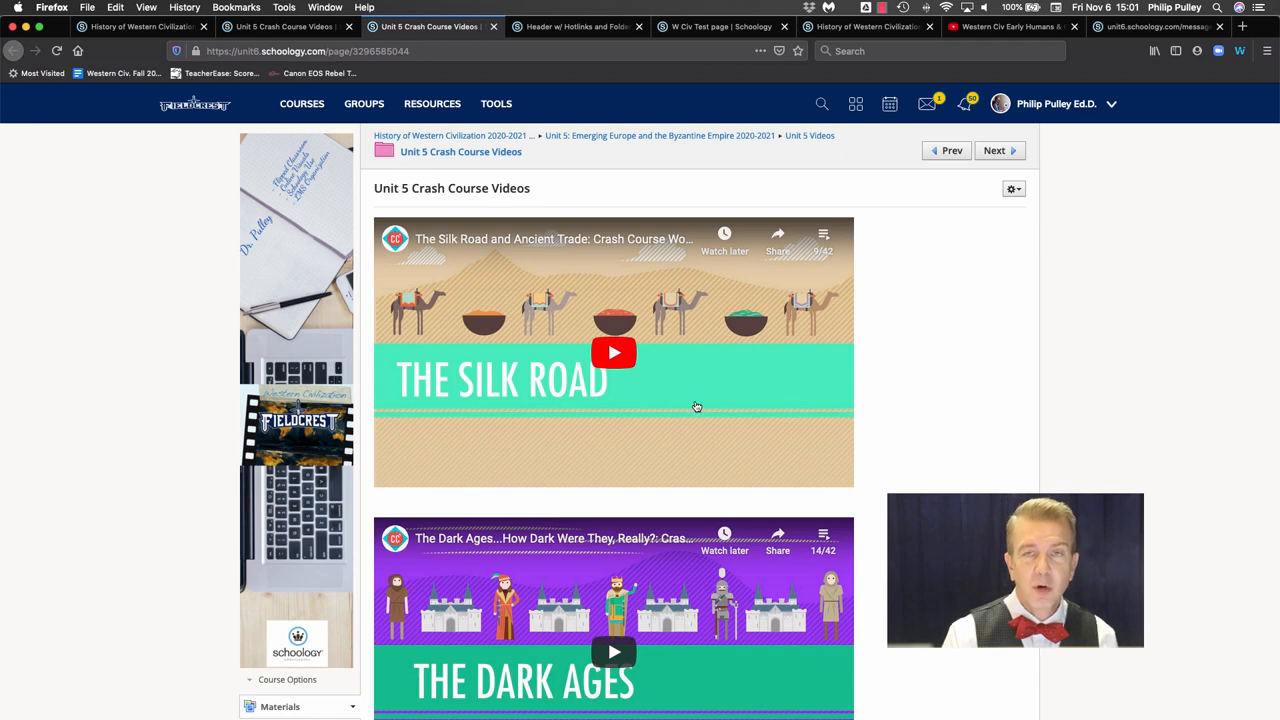